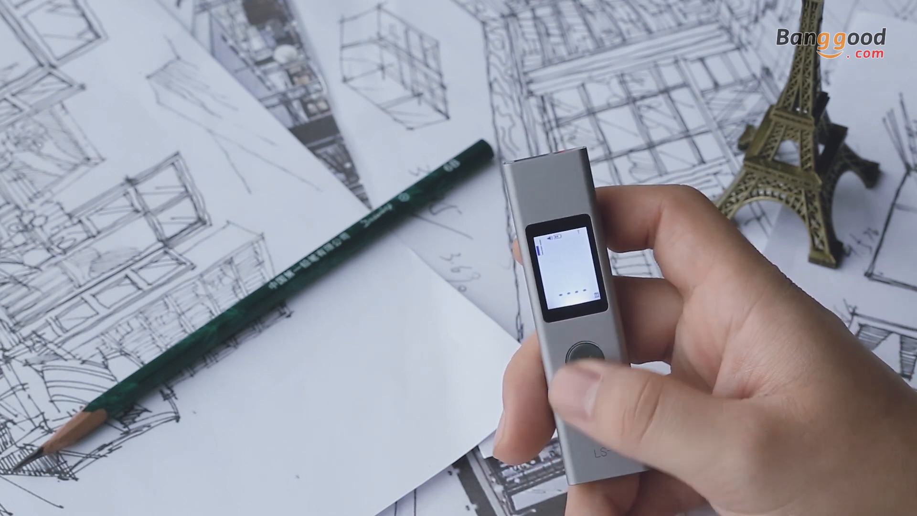
left_click(579, 349)
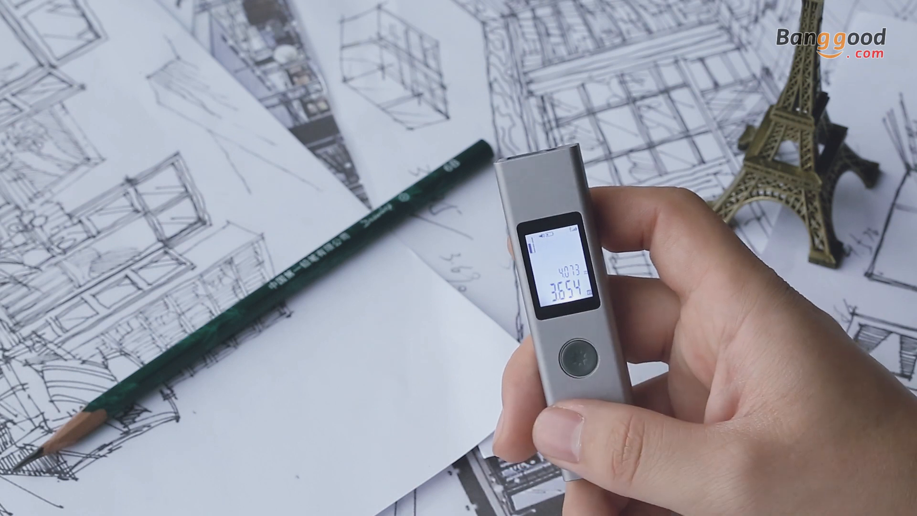